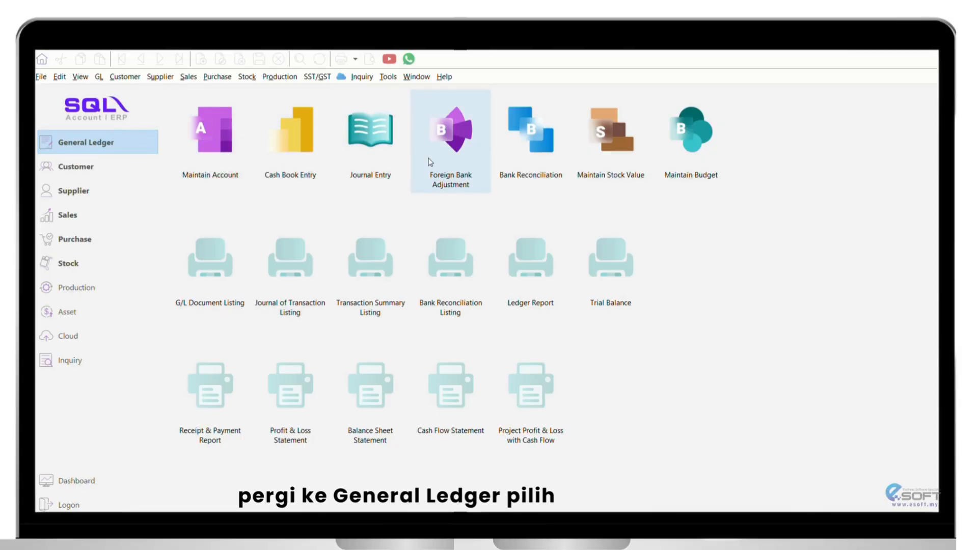
Open the Cash Book Entry listing from General Ledger to view existing vouchers
left_click(289, 129)
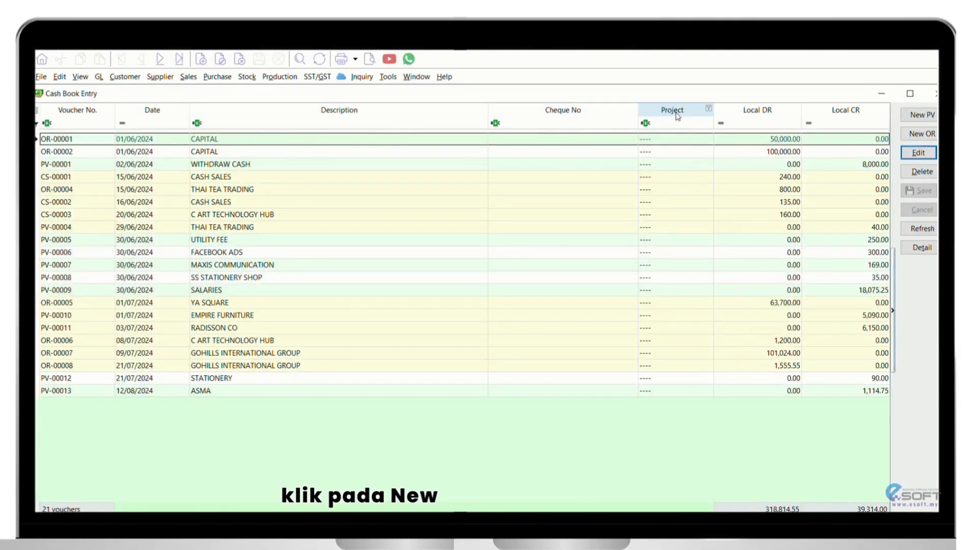
Start a new payment voucher to ASMA on SALARIES 904-000 for 1000
left_click(917, 115)
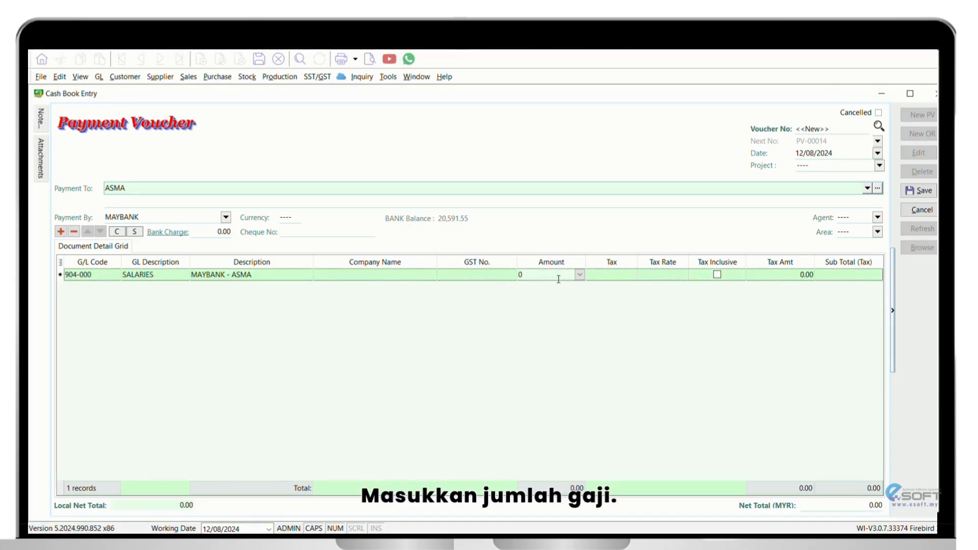
type("1000")
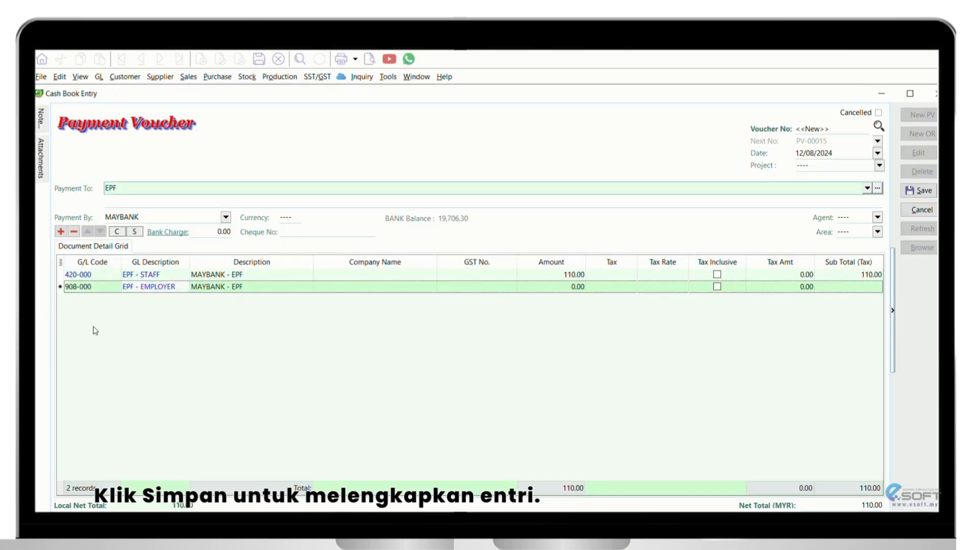
Enter 130 on the EPF voucher's staff and employer EPF lines
type("130")
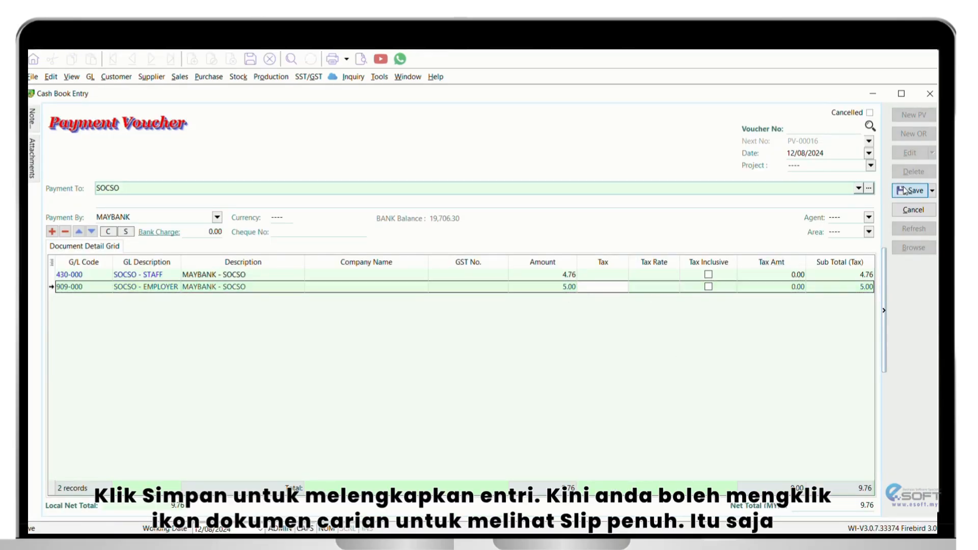
Save the SOCSO voucher as PV-00016 totalling 9.76
left_click(911, 190)
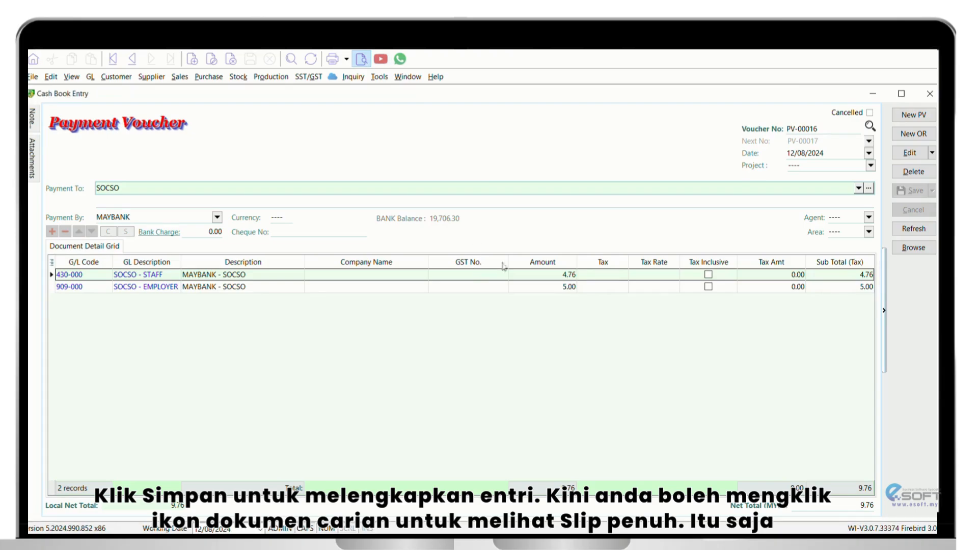